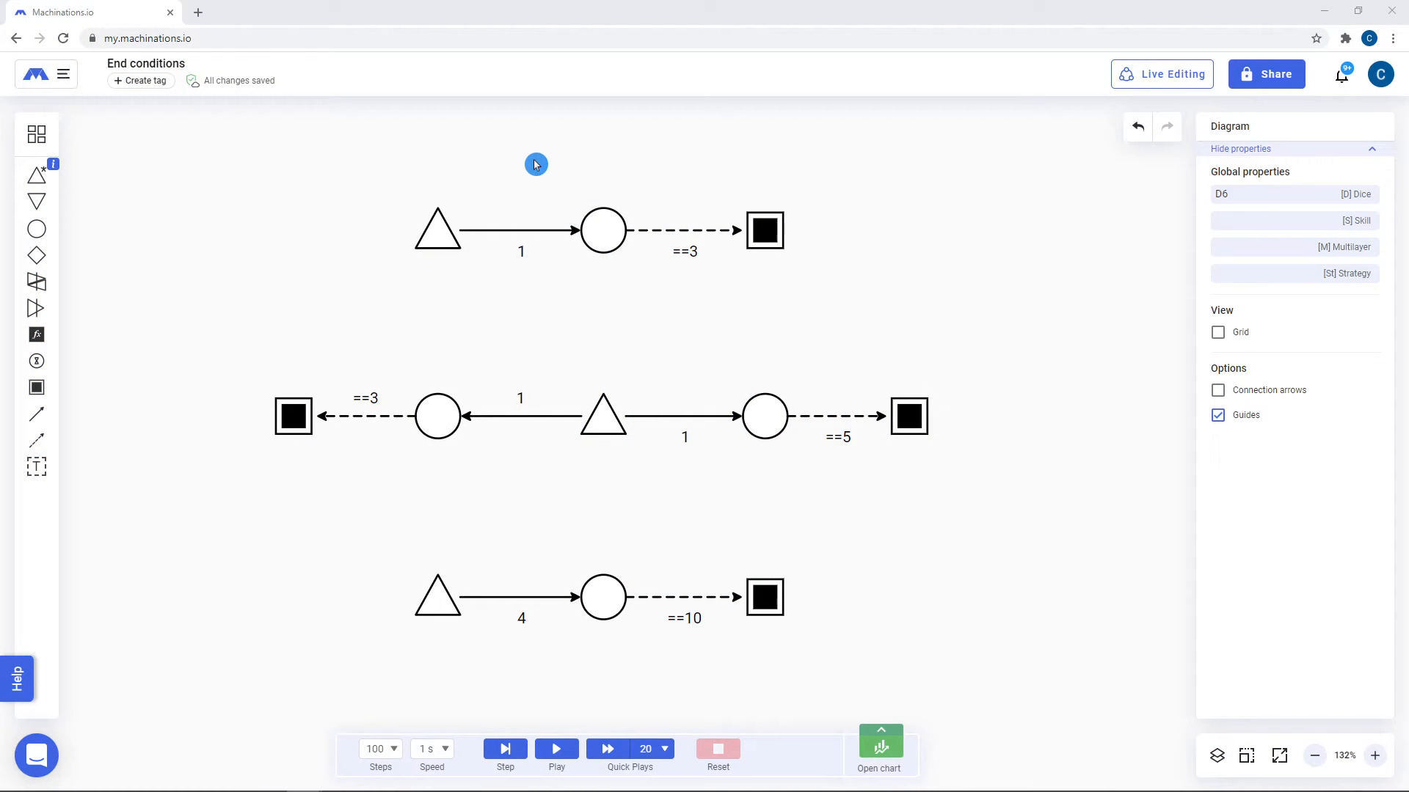
mouse_move(36, 388)
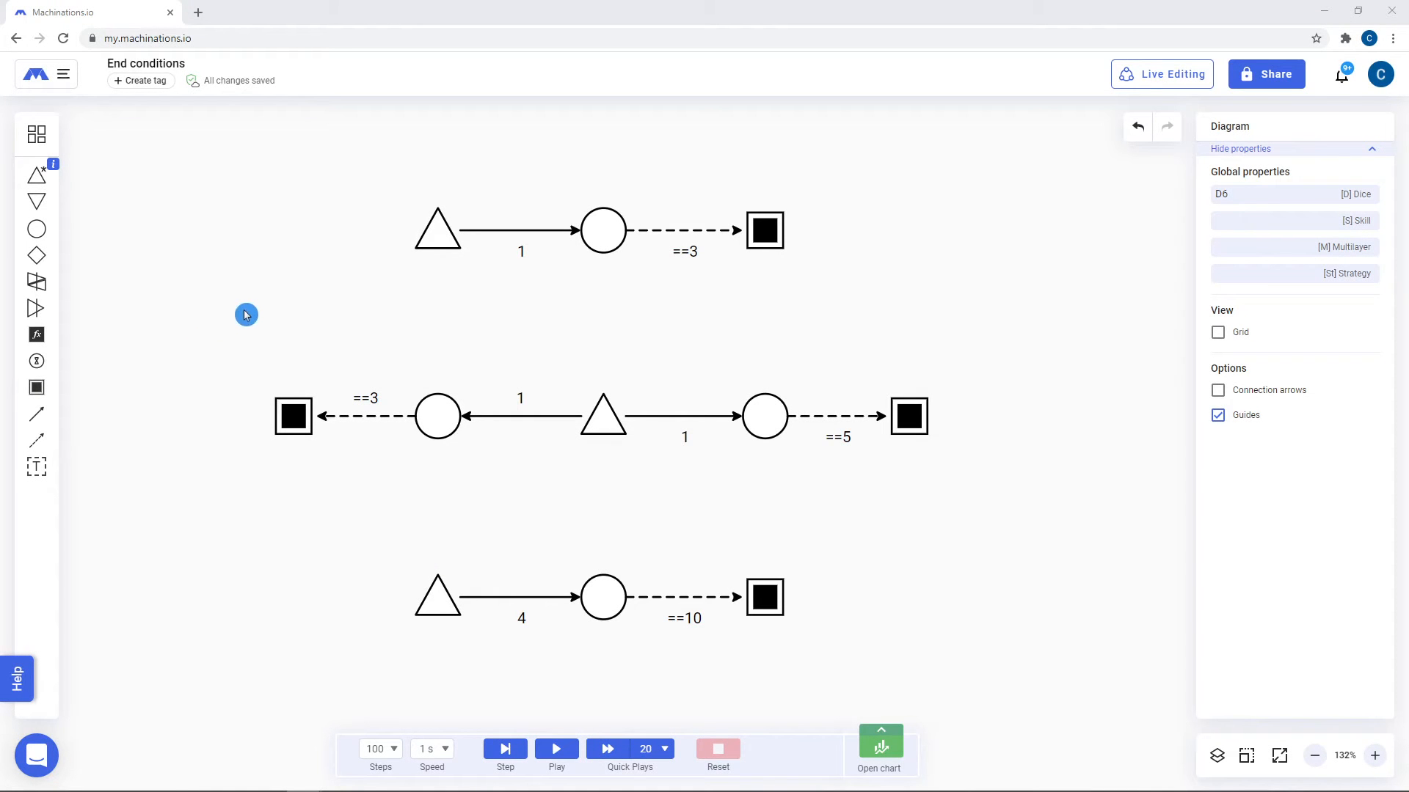
mouse_move(263, 302)
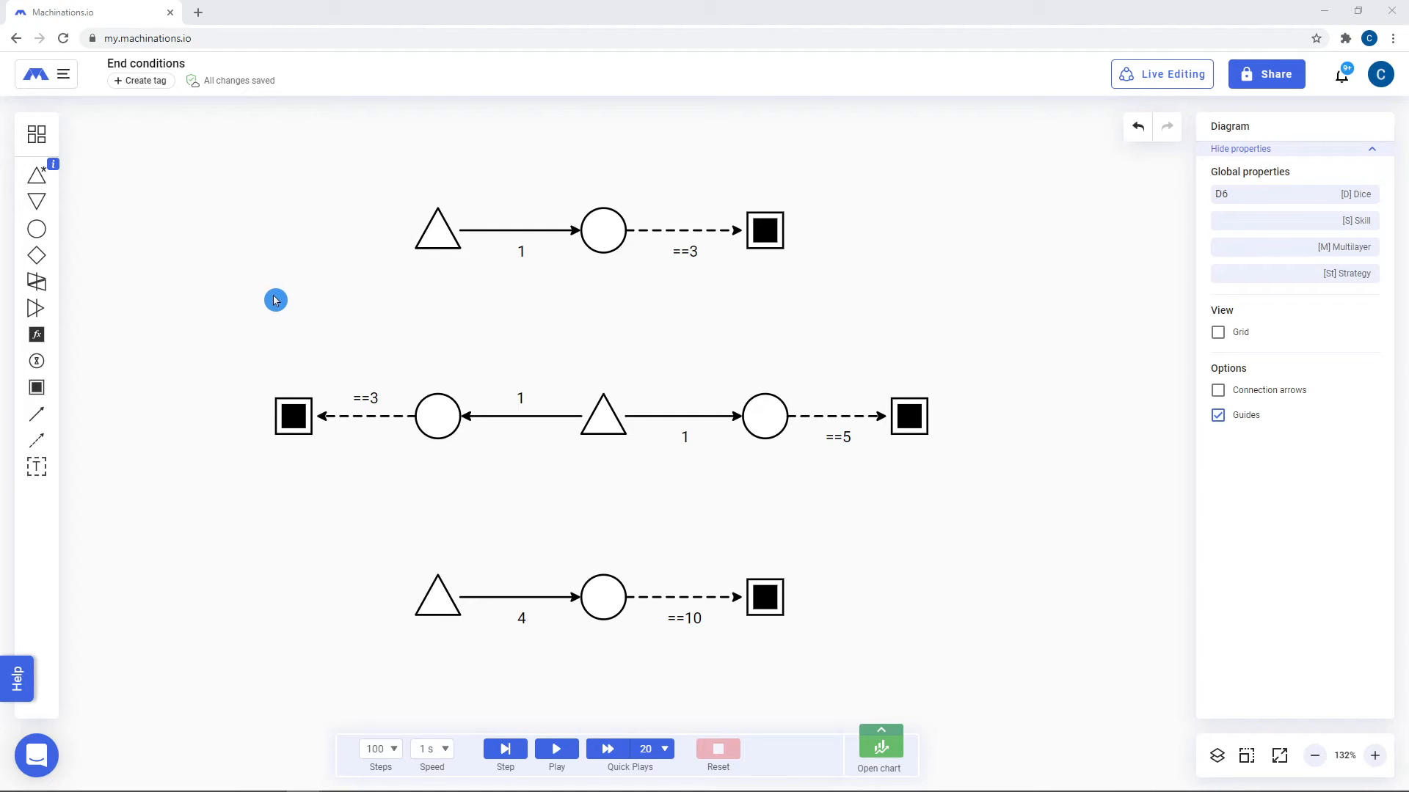
- Make the top source automatic, run until the ==3 end condition stops it, then reset
left_click(438, 235)
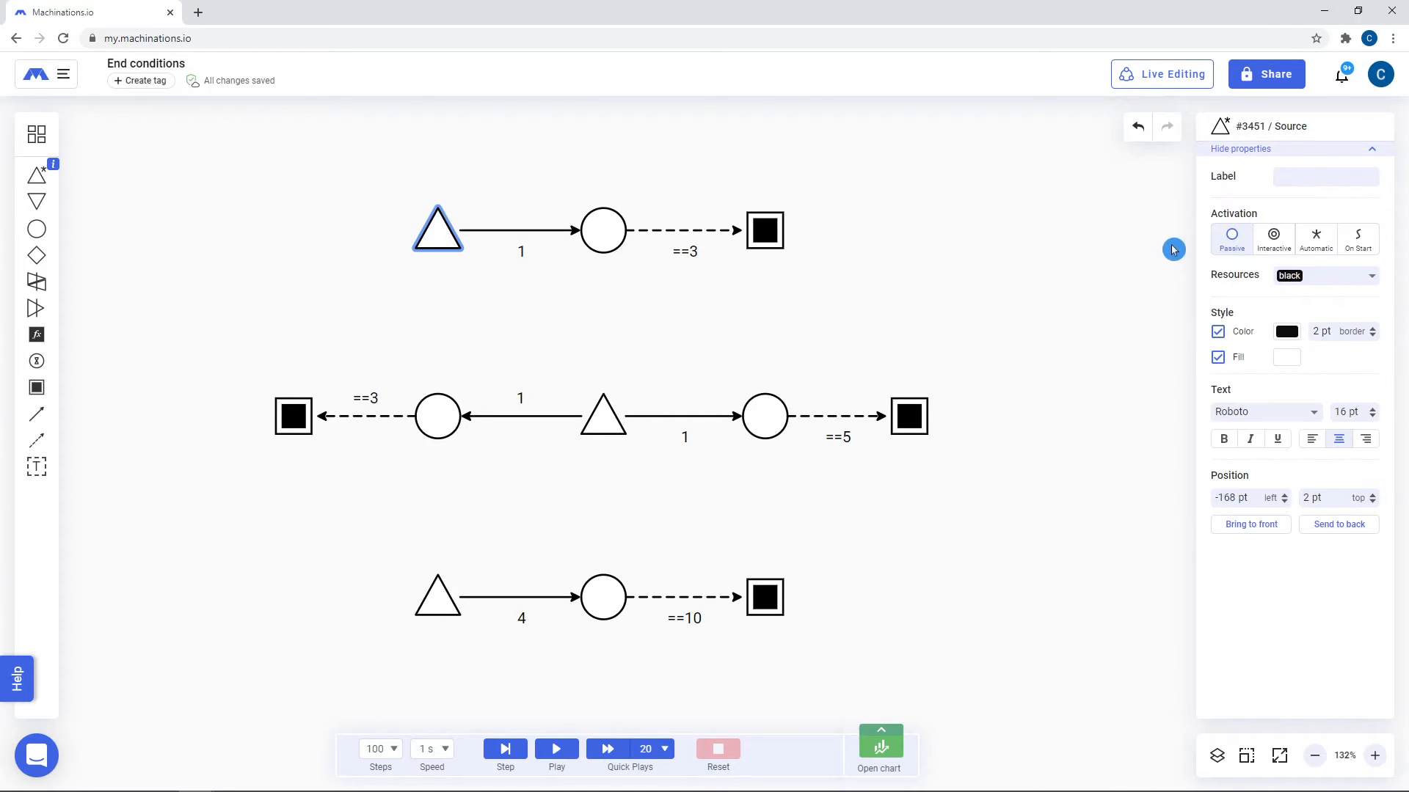
left_click(1315, 238)
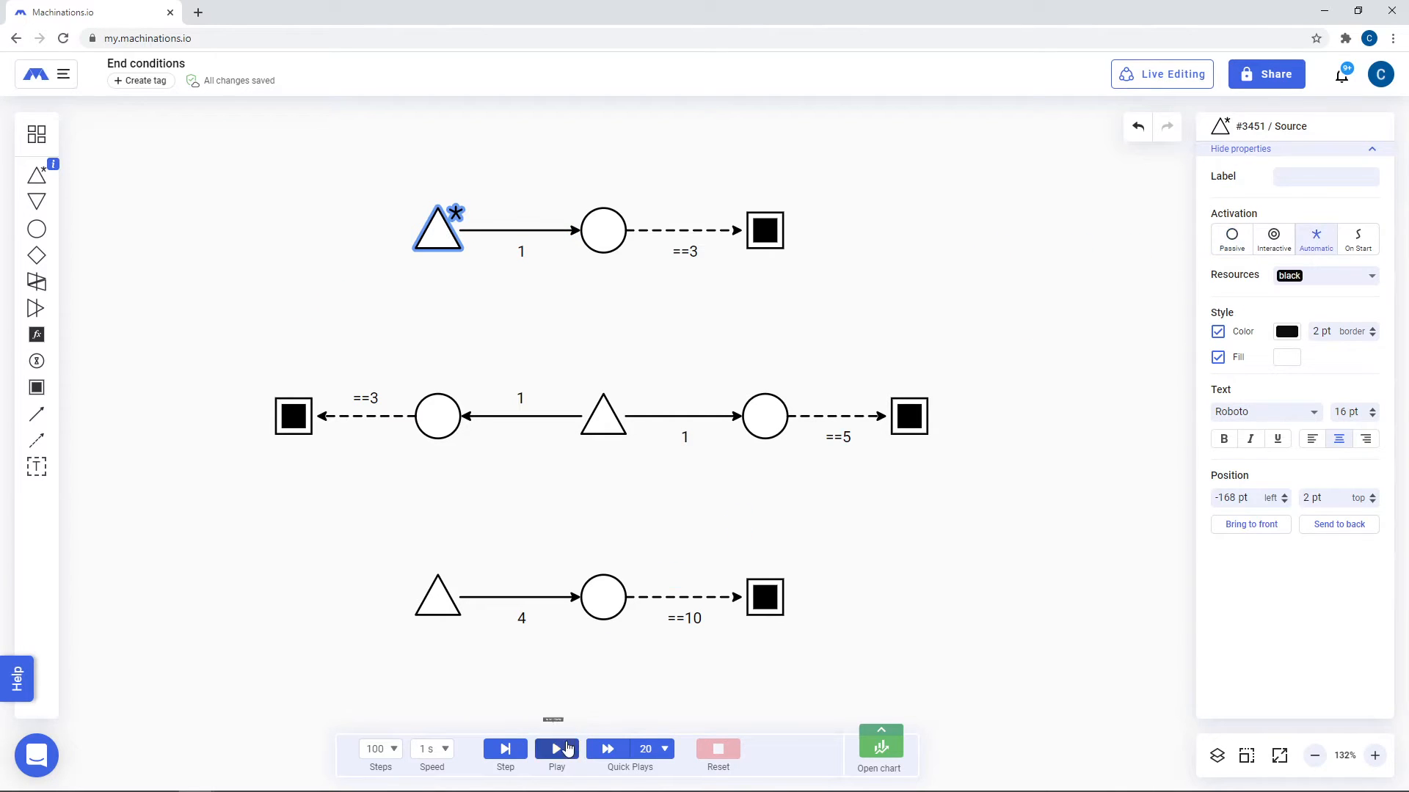
left_click(556, 748)
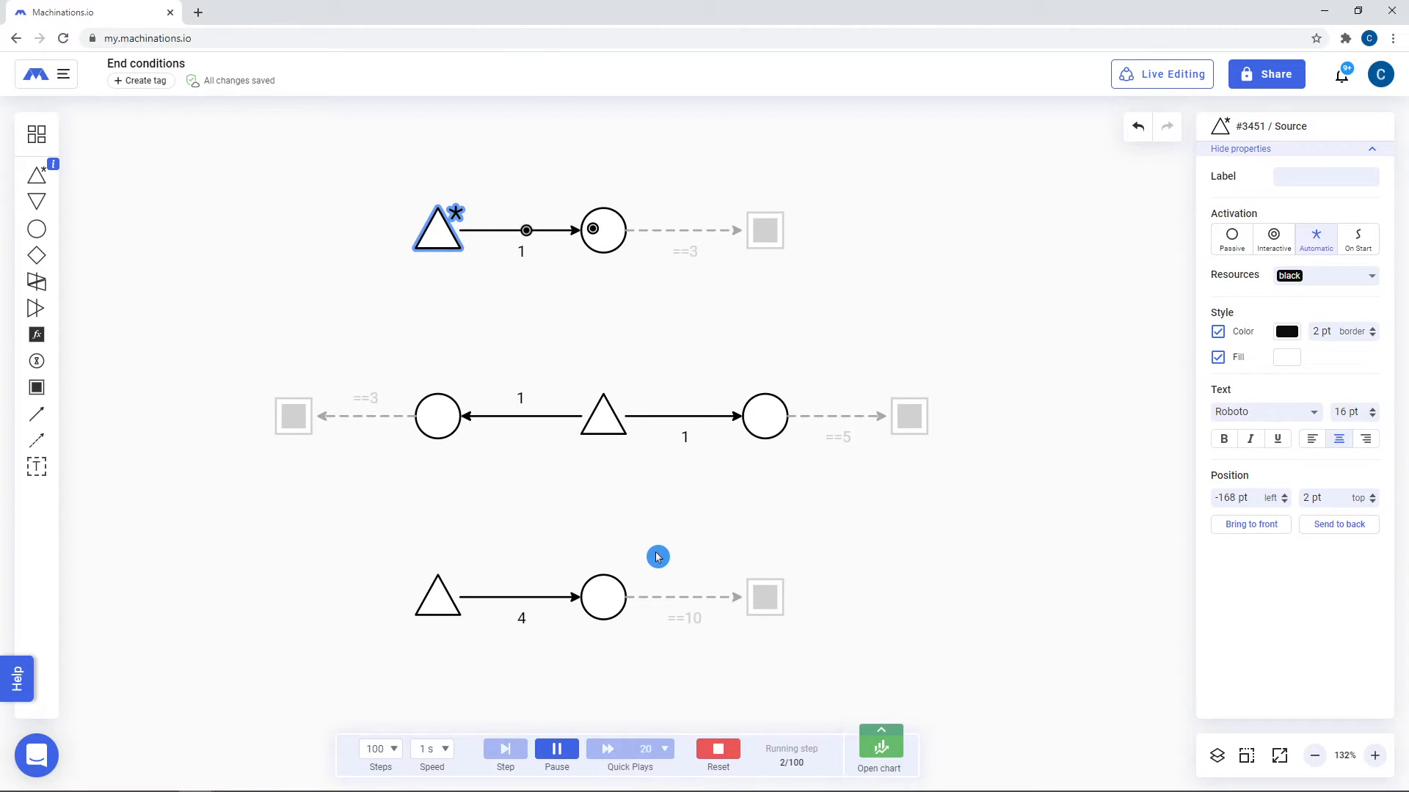
left_click(557, 749)
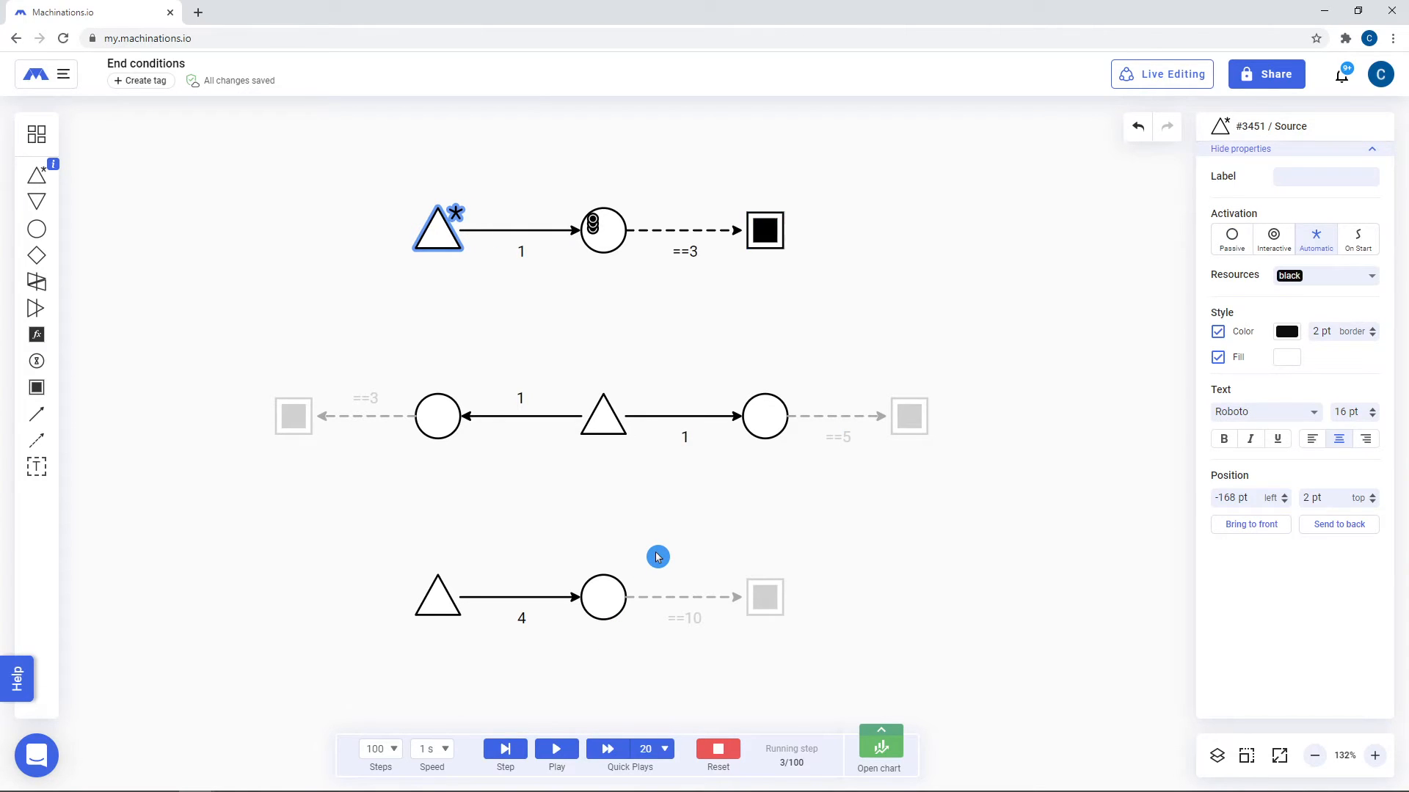
mouse_move(617, 655)
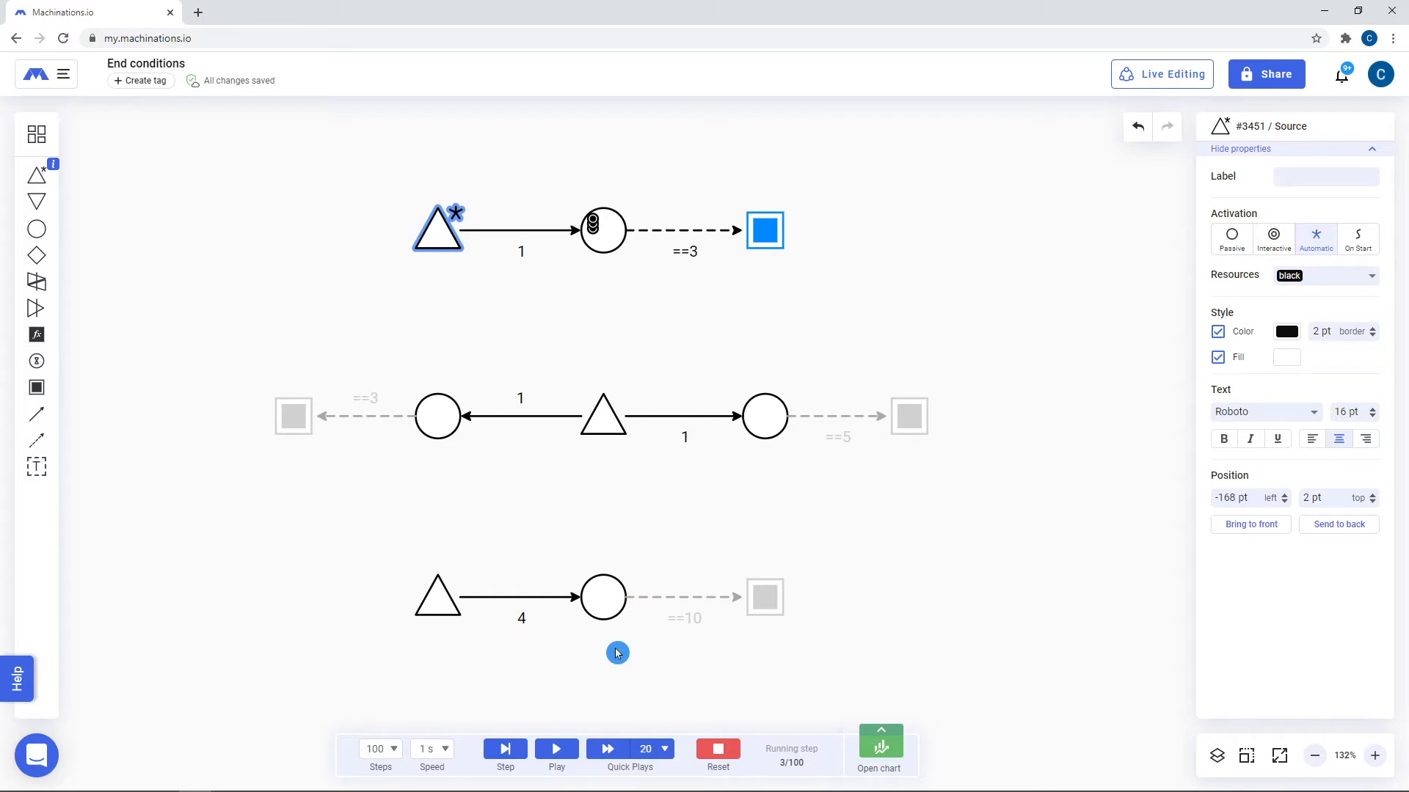
left_click(717, 749)
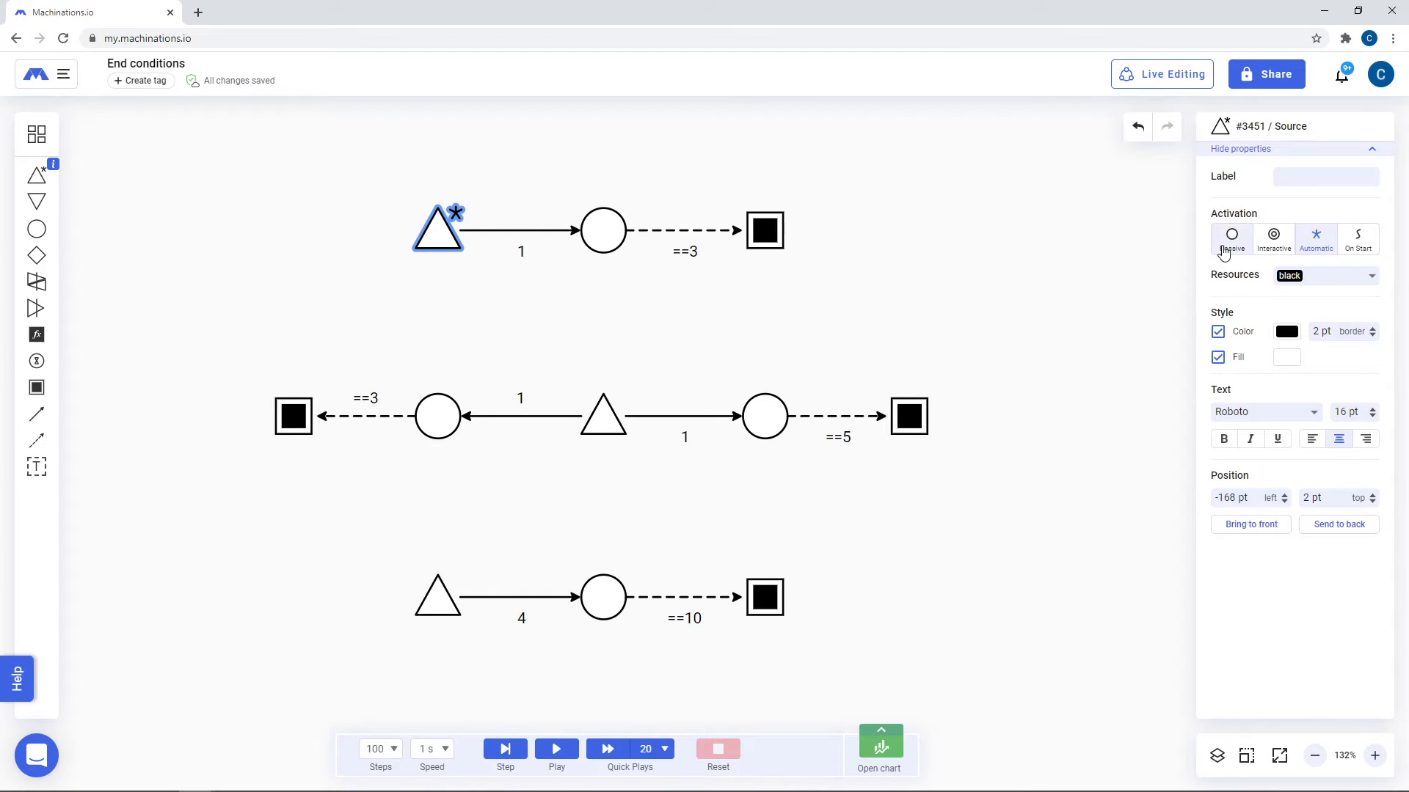
- Switch the middle source to automatic, run until the left pool reaches 3, then reset
left_click(605, 427)
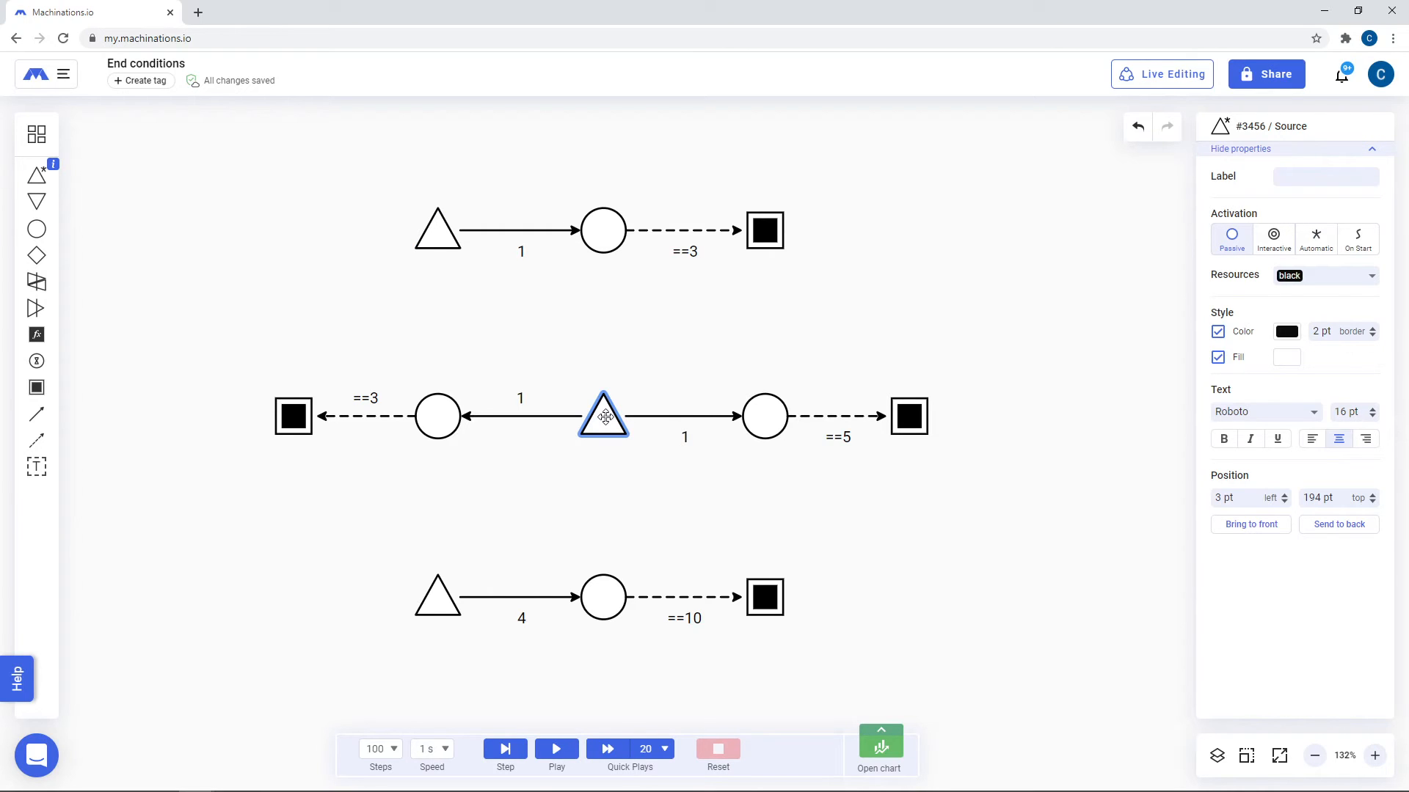
mouse_move(626, 438)
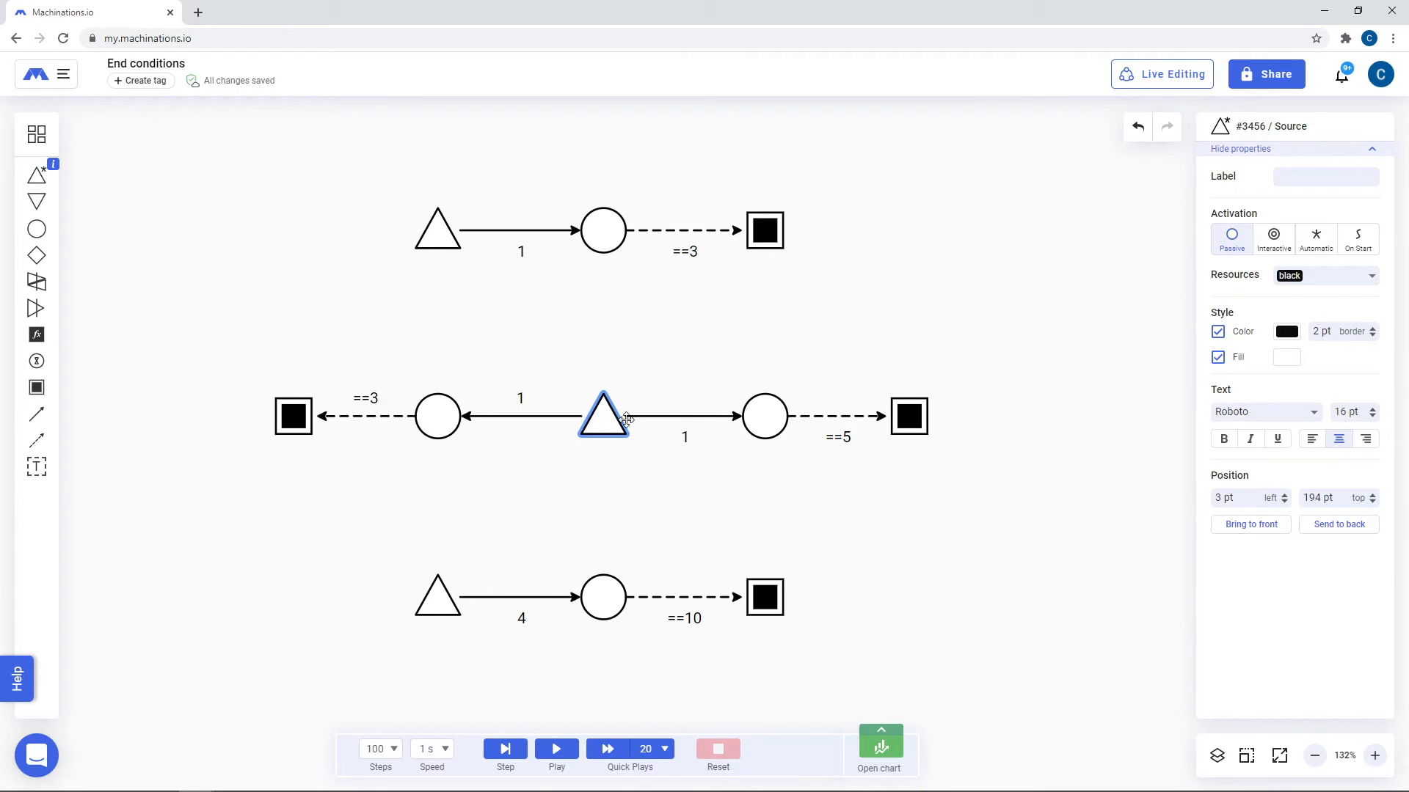
left_click(1315, 239)
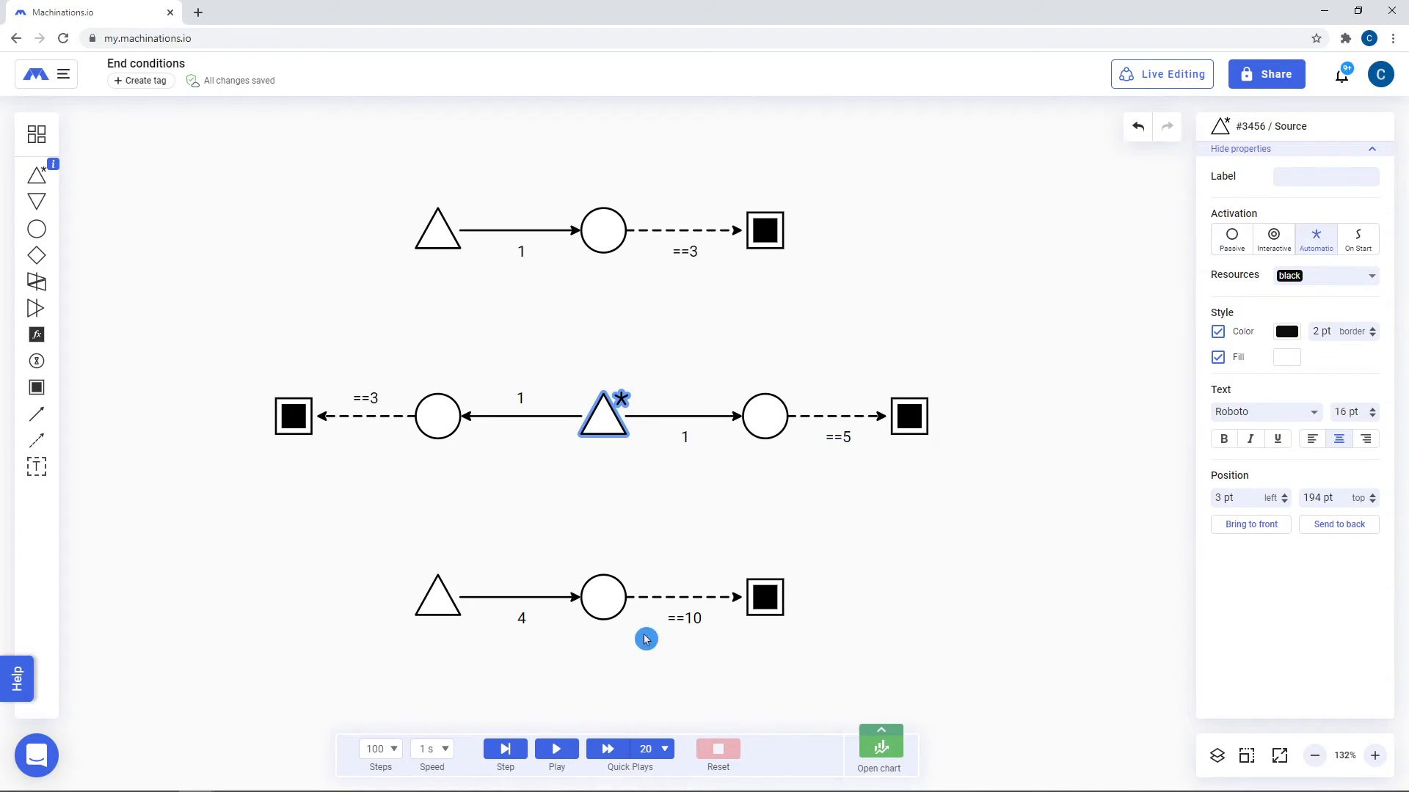
left_click(556, 748)
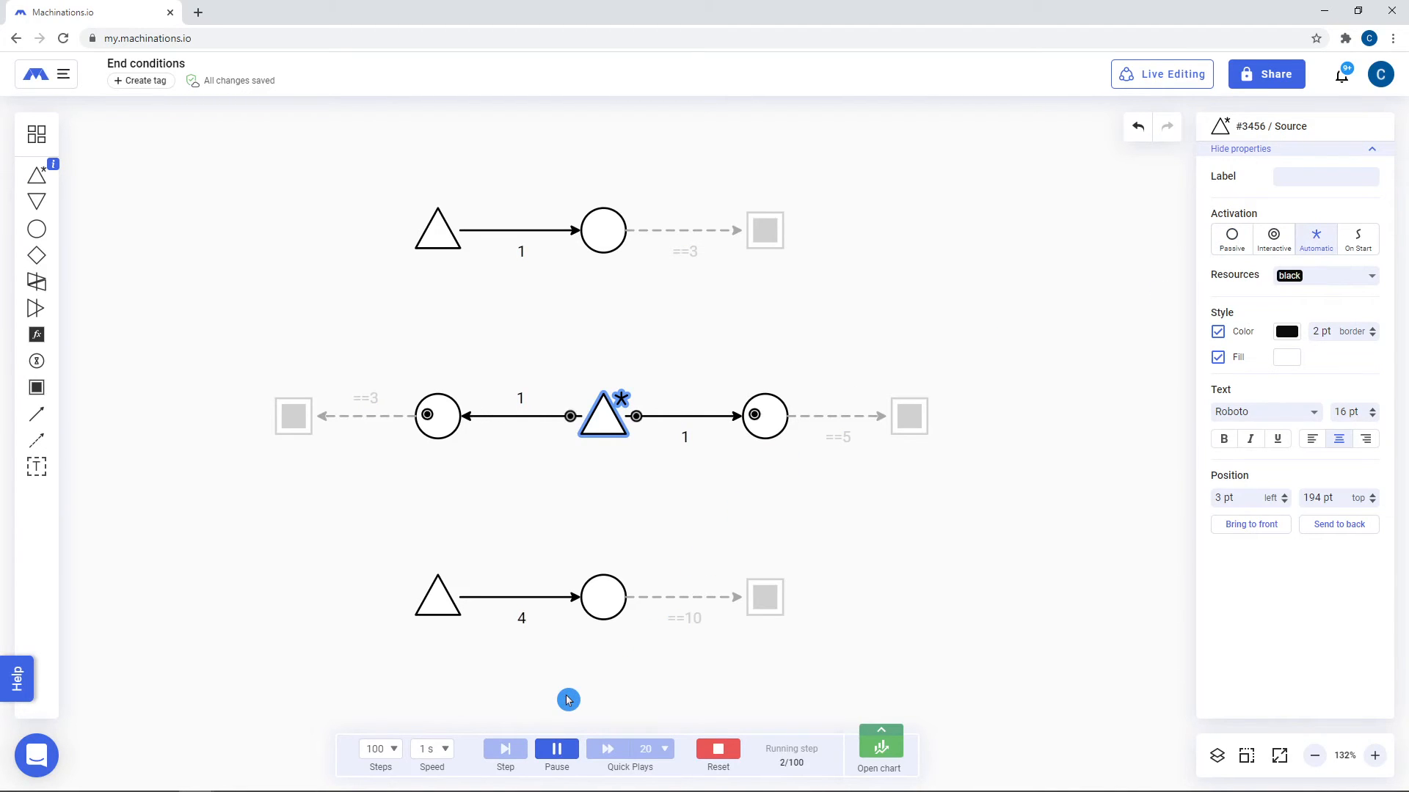
left_click(556, 749)
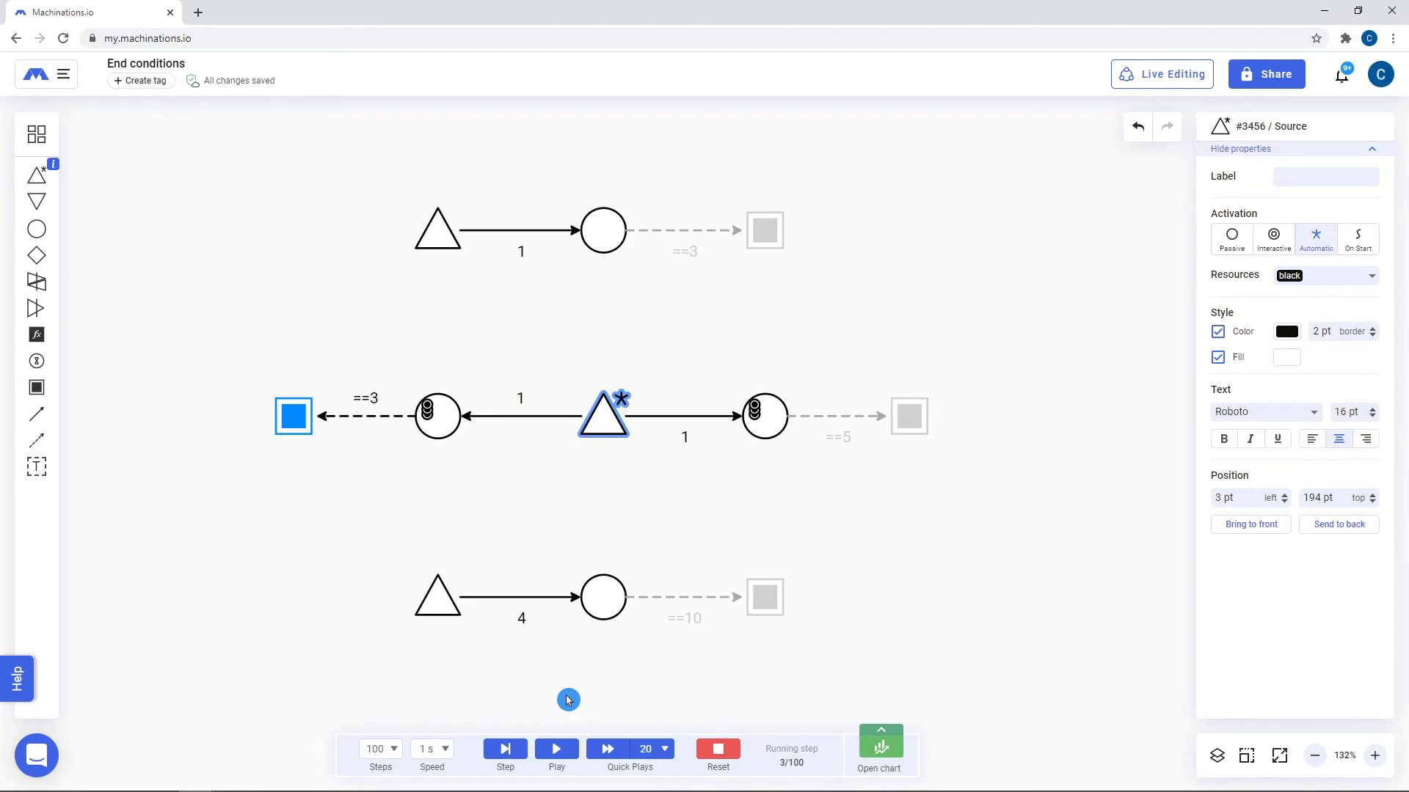
mouse_move(718, 751)
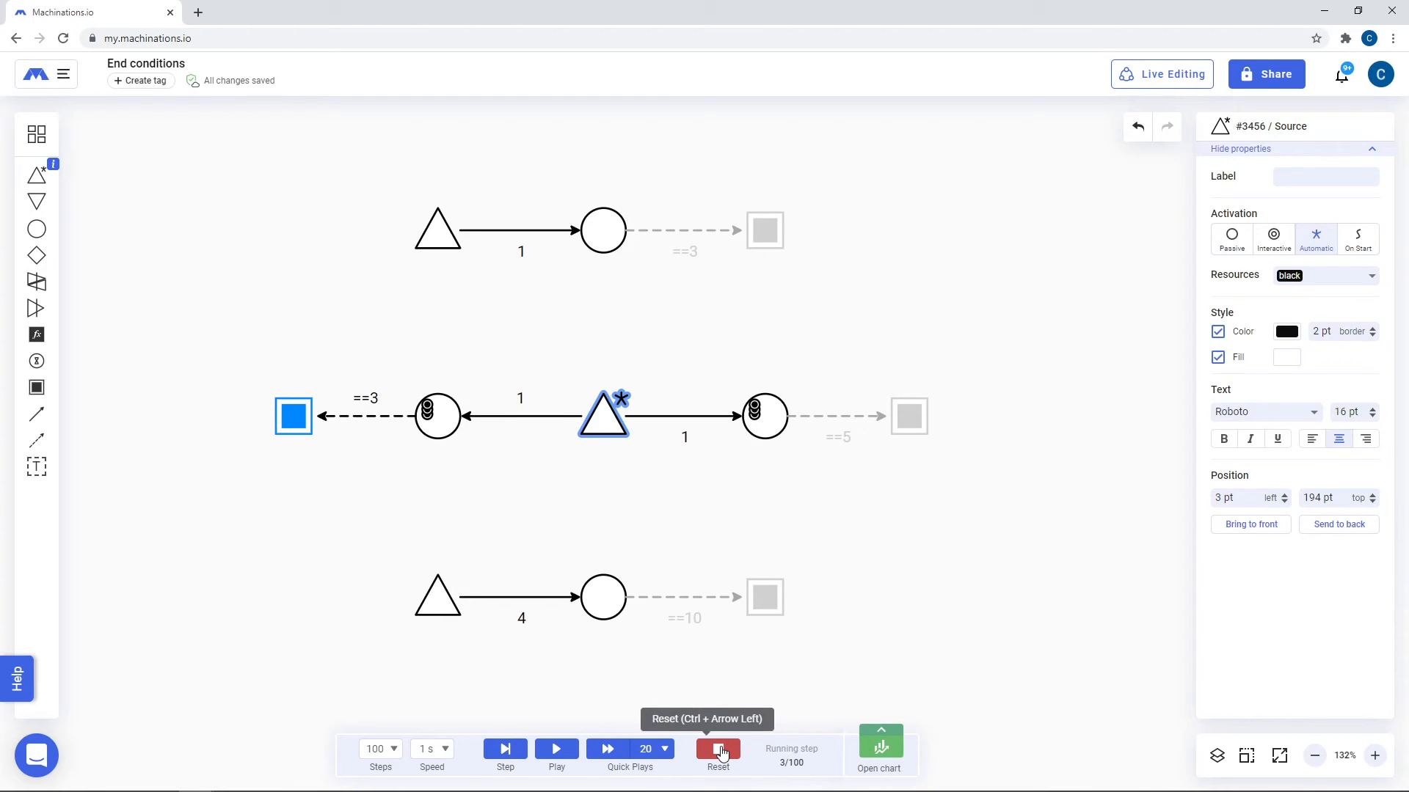
left_click(718, 749)
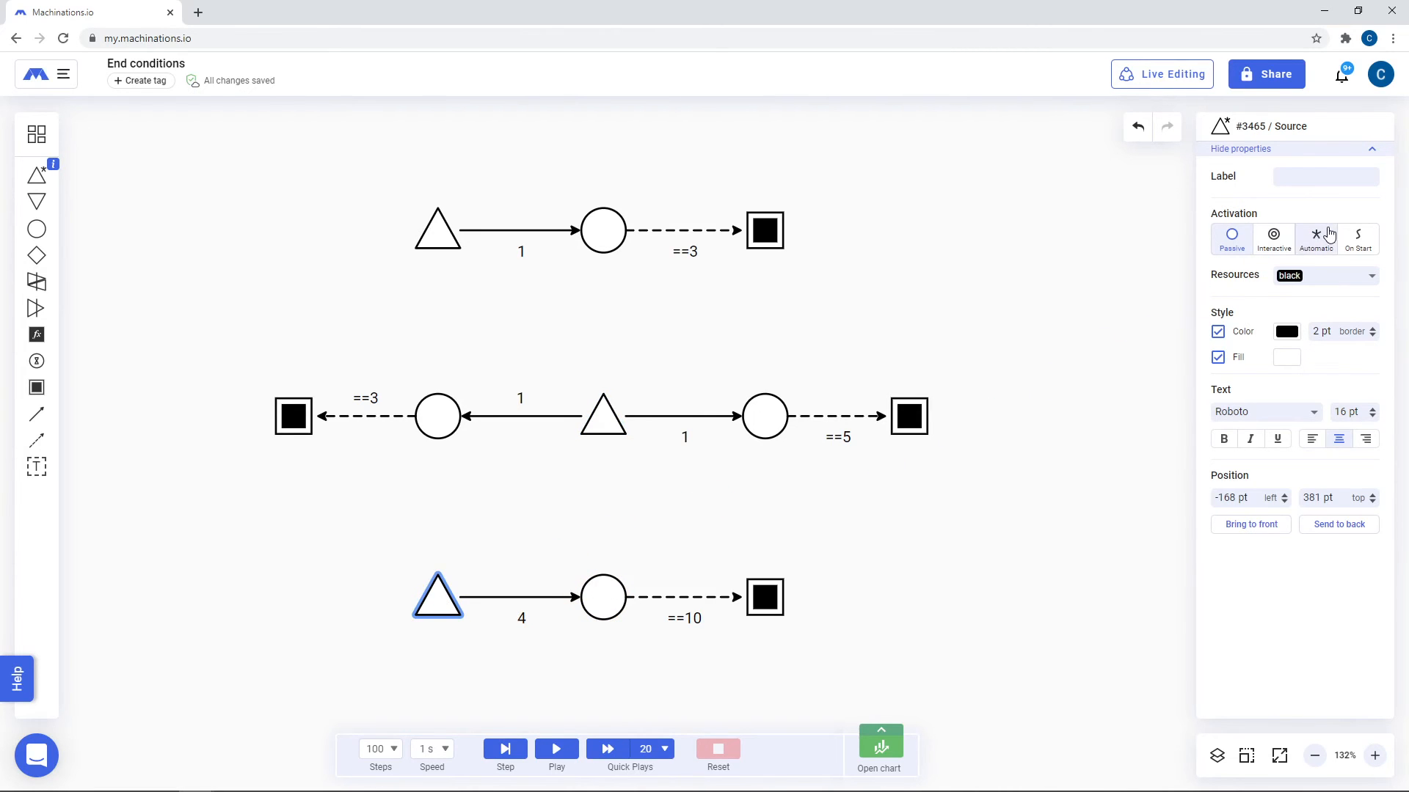
- Set the bottom source to Automatic and start the simulation
left_click(1315, 234)
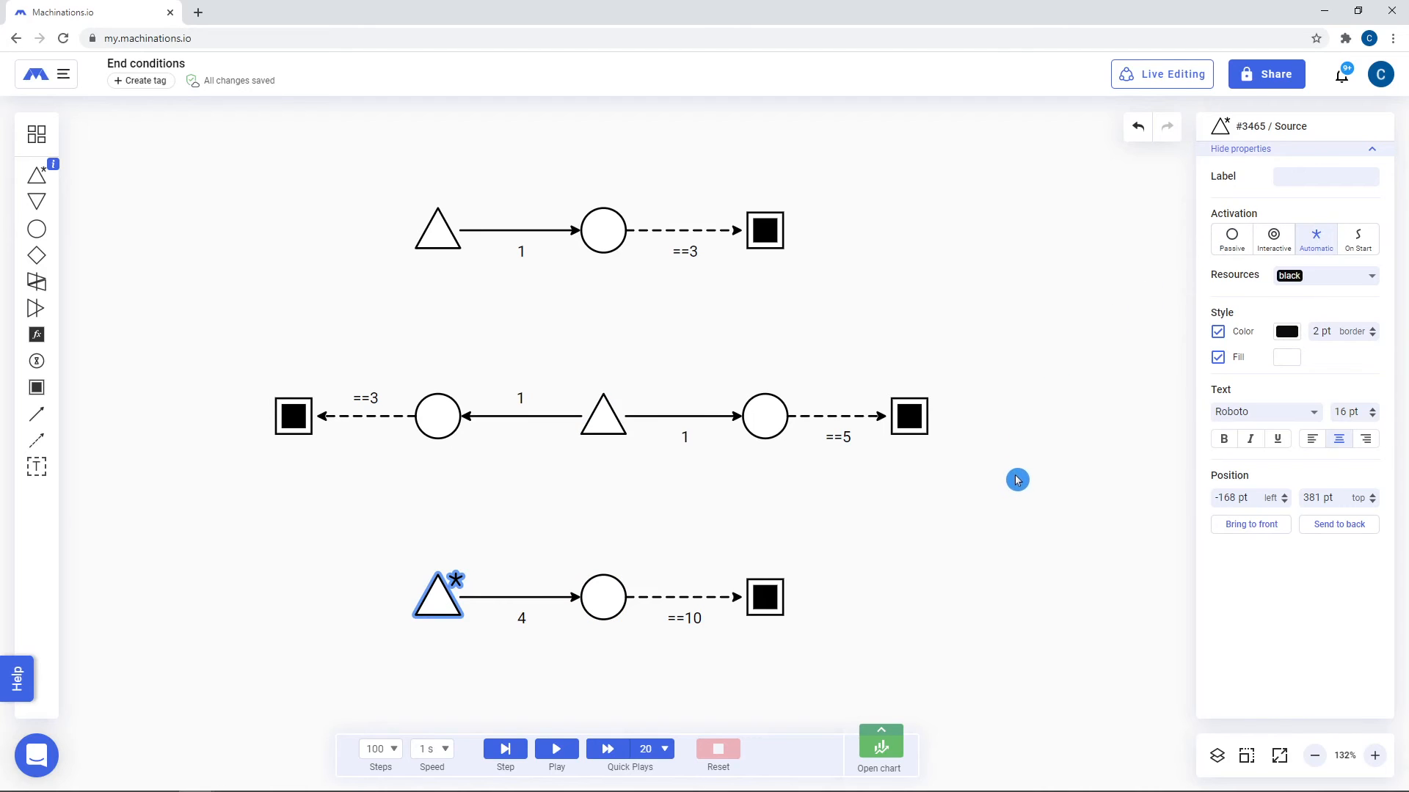
mouse_move(931, 510)
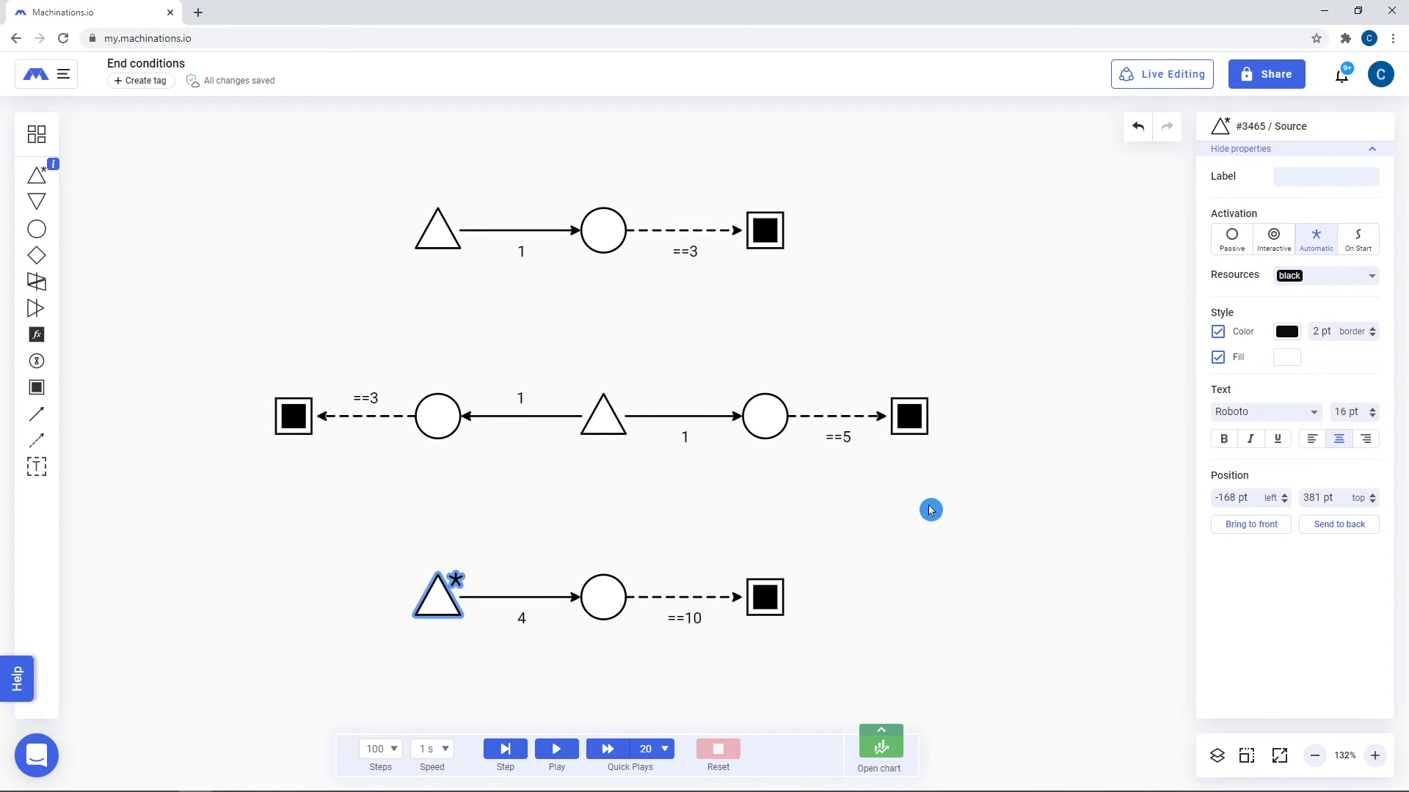
mouse_move(678, 531)
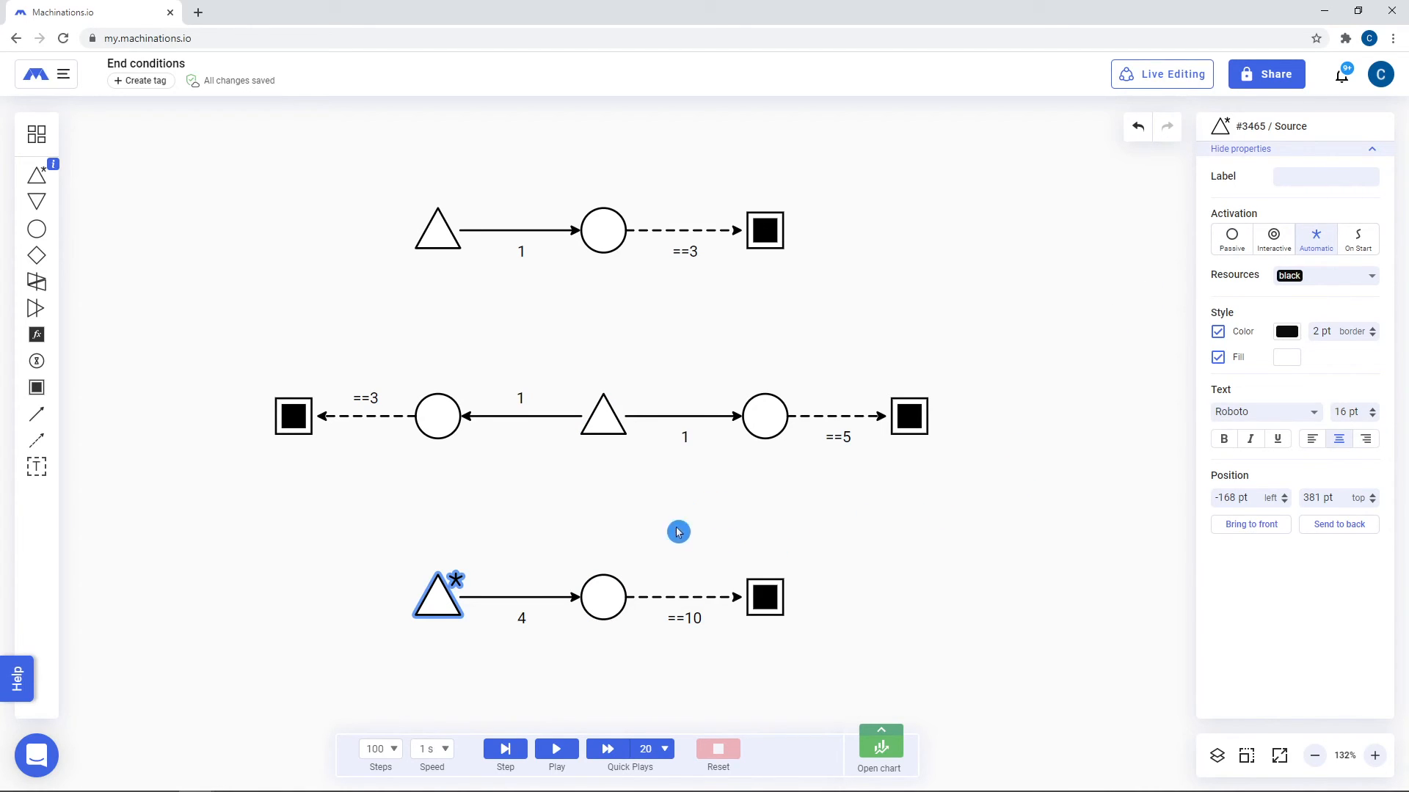
left_click(557, 748)
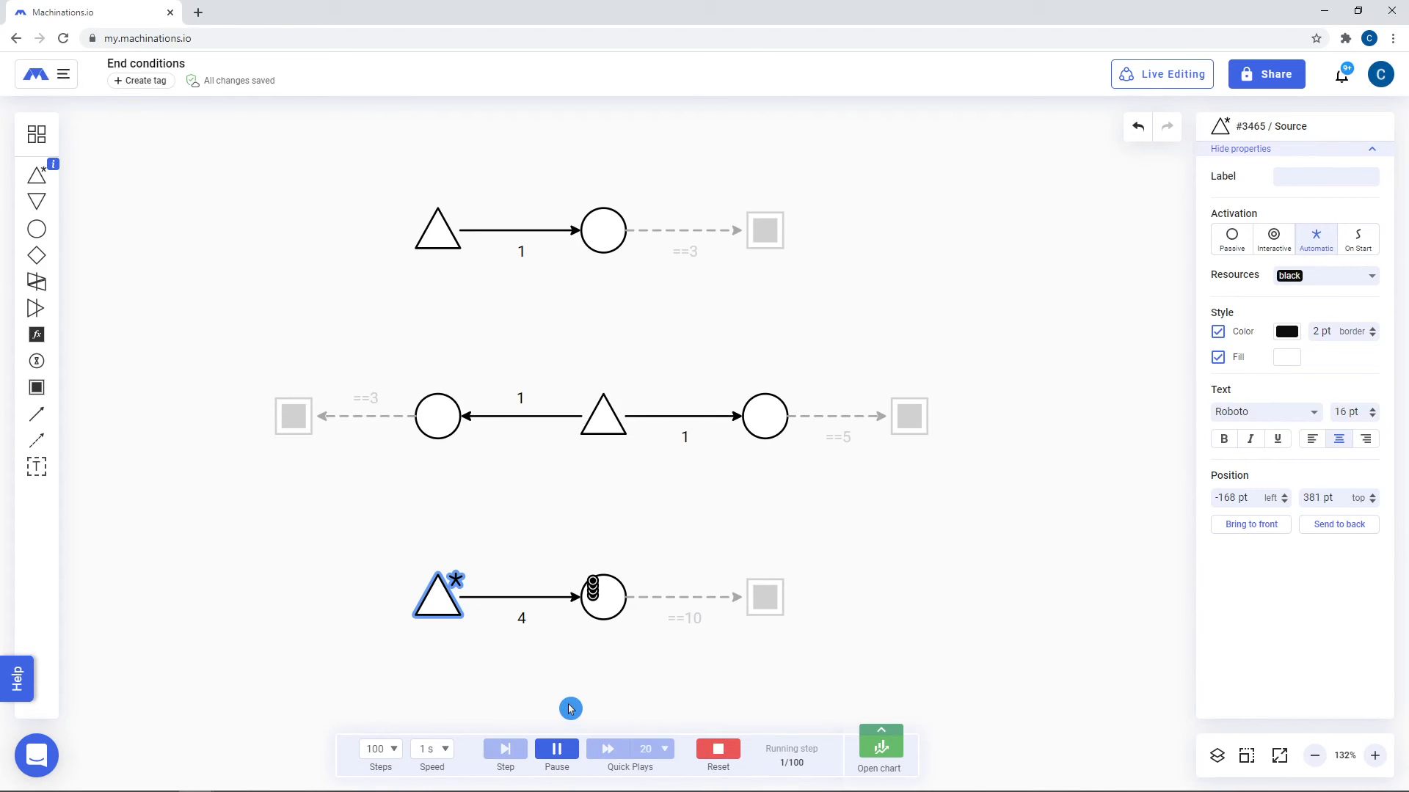